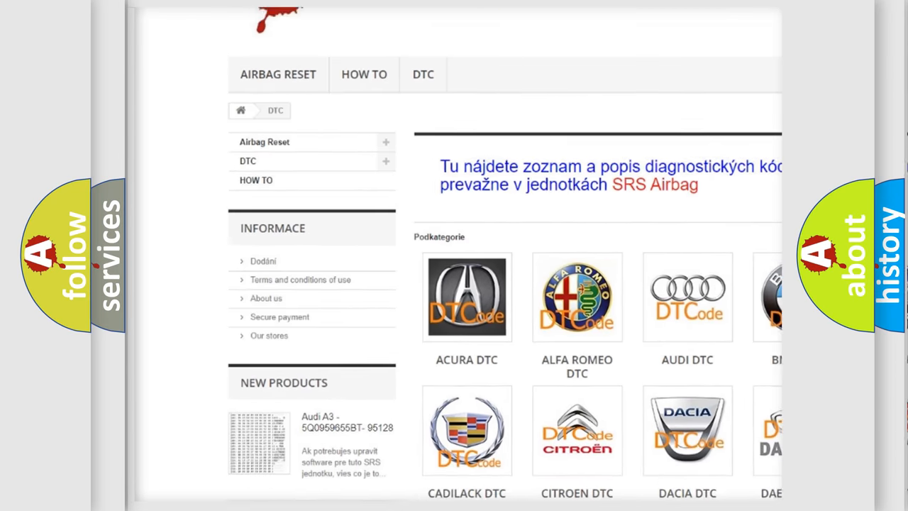
pyautogui.scroll(-3)
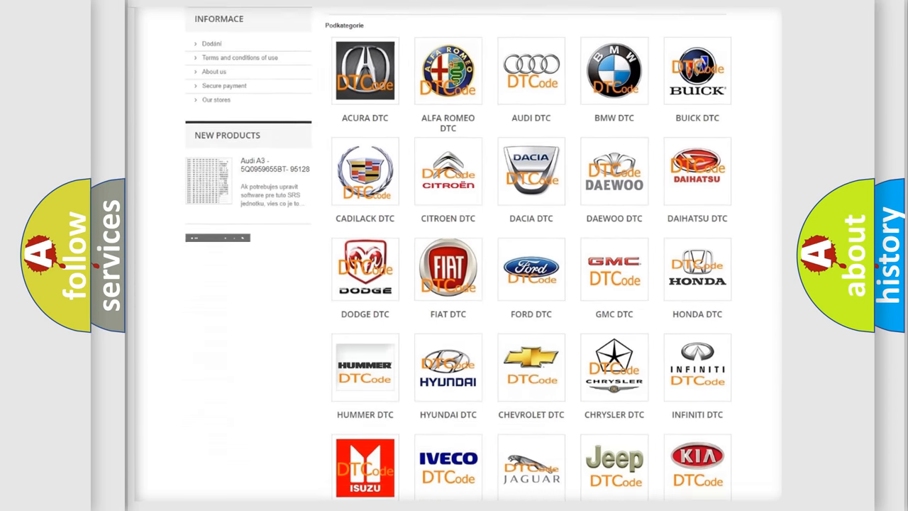
pyautogui.scroll(-3)
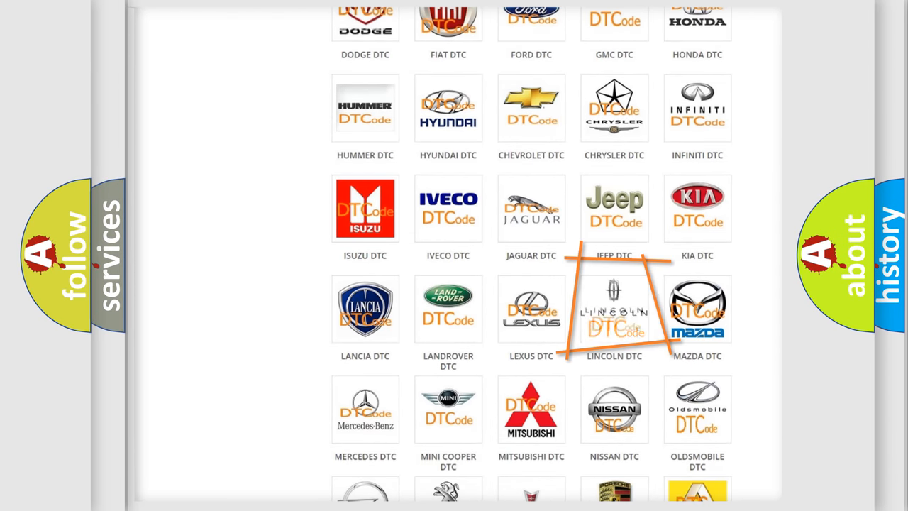